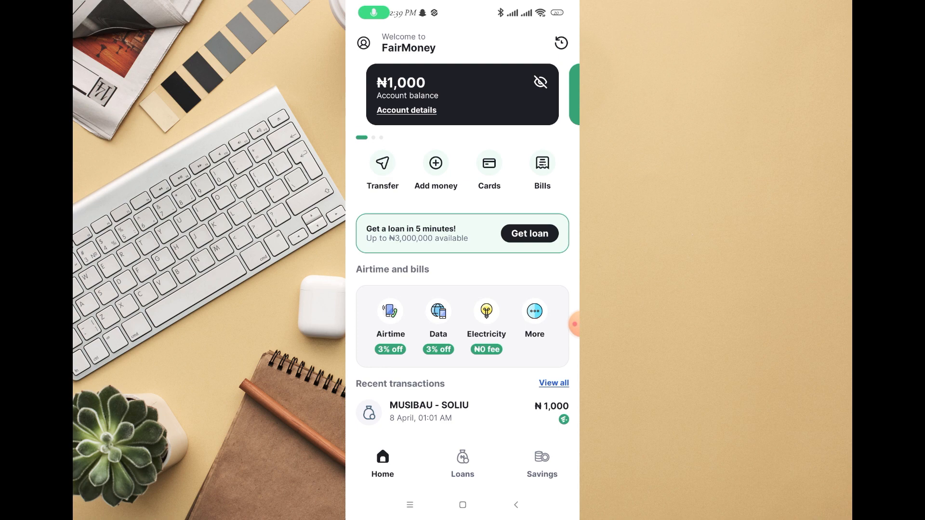
# Go from the FairMoney home screen to the Transfer page
pyautogui.click(383, 170)
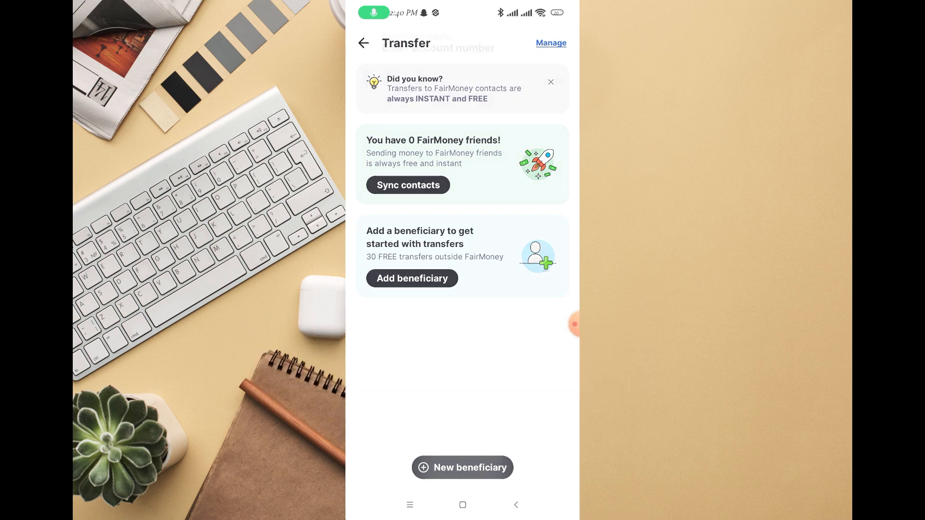
# Start a new beneficiary and enter account number 80914 to reach the bank list
pyautogui.click(462, 468)
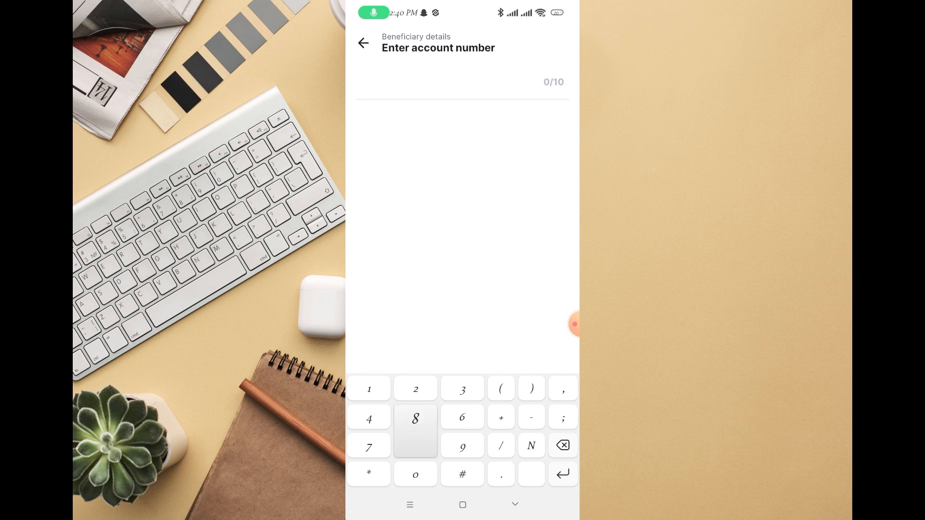
pyautogui.write('80914')
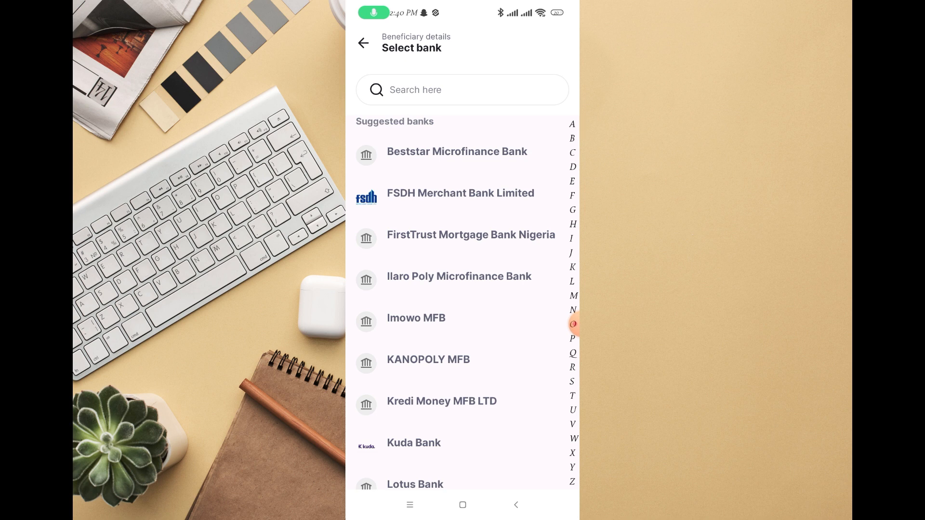
# Search 'opay' and choose OPay Digital Services Limited as the recipient's bank
pyautogui.write('o')
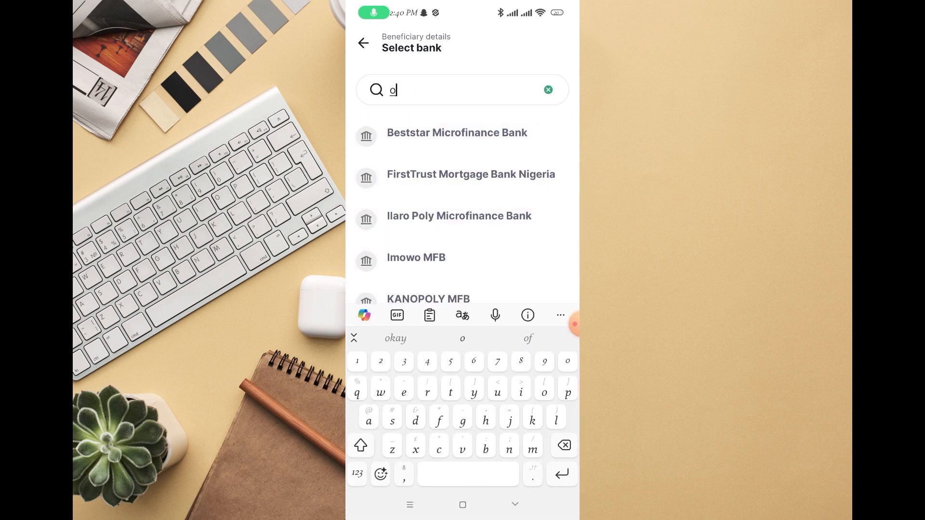
pyautogui.write('pay')
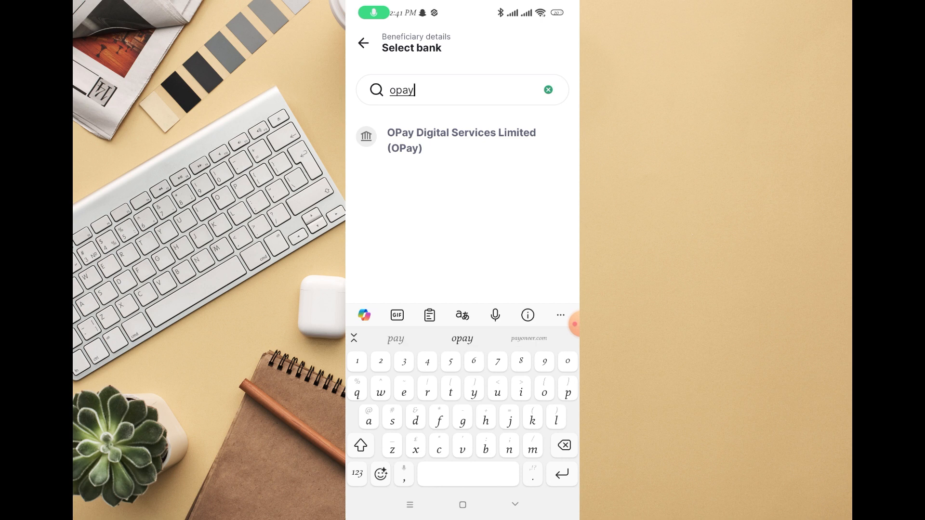
pyautogui.click(462, 140)
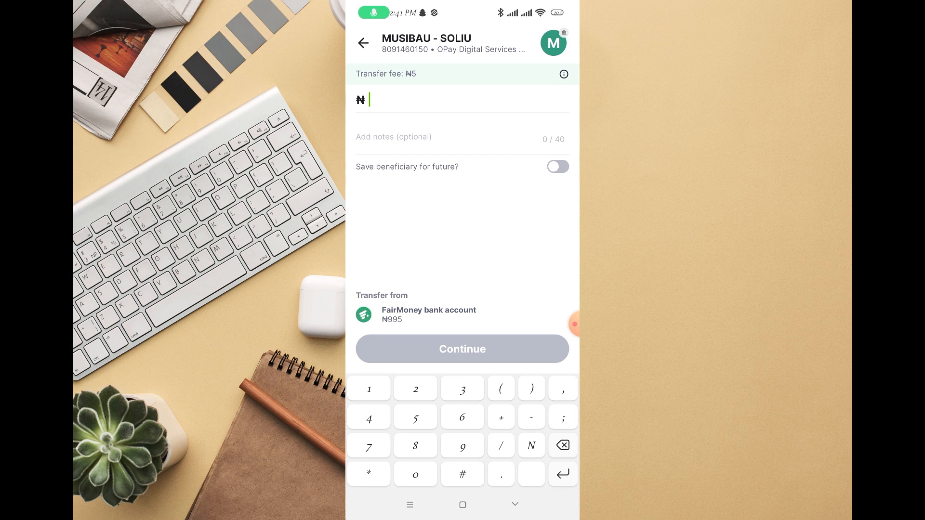
# Enter an amount of ₦100 and submit the transfer to the OPay beneficiary
pyautogui.write('100')
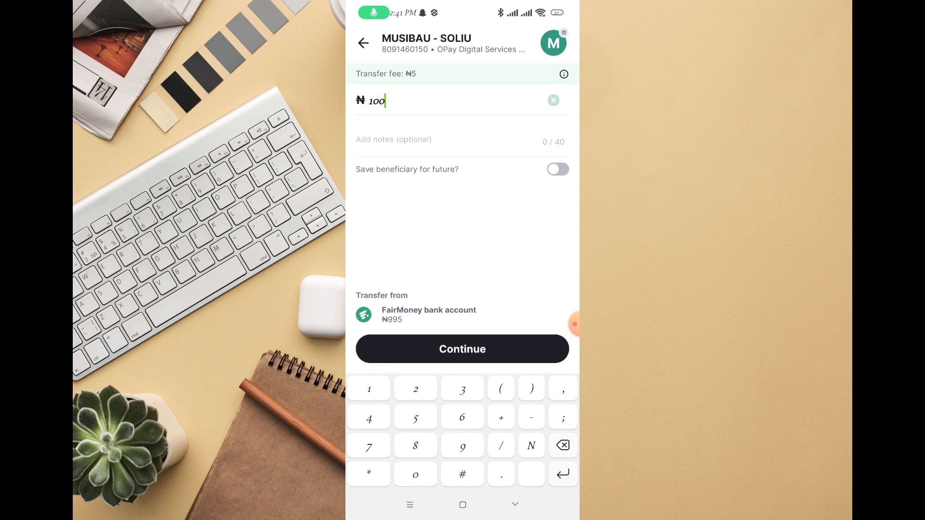
pyautogui.press('Backspace')
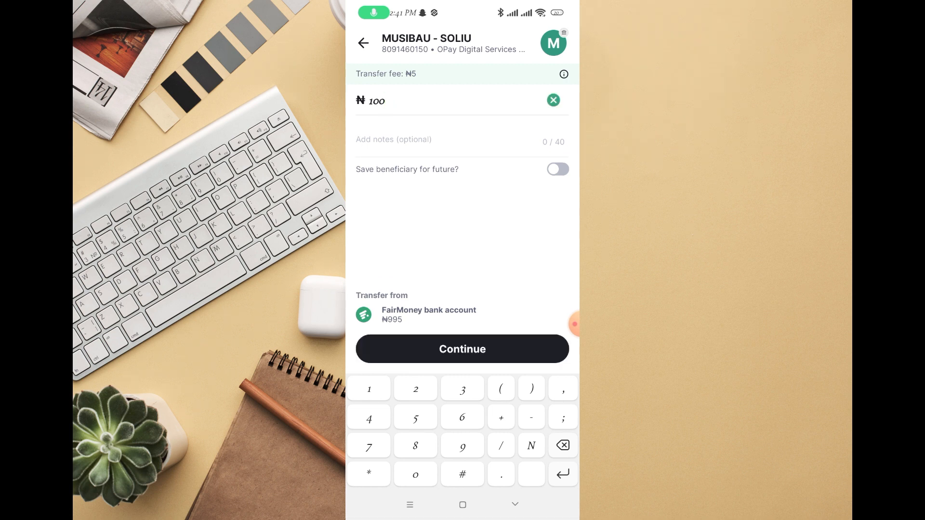
pyautogui.click(462, 349)
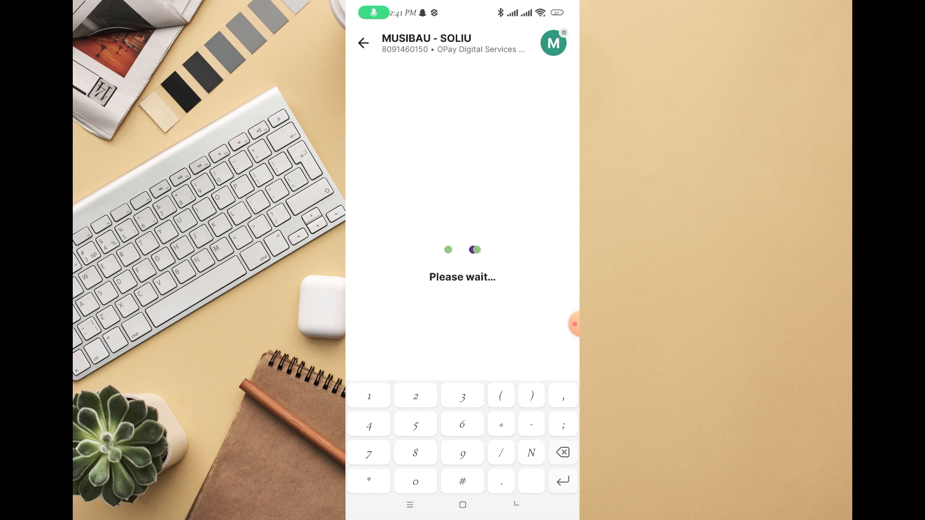